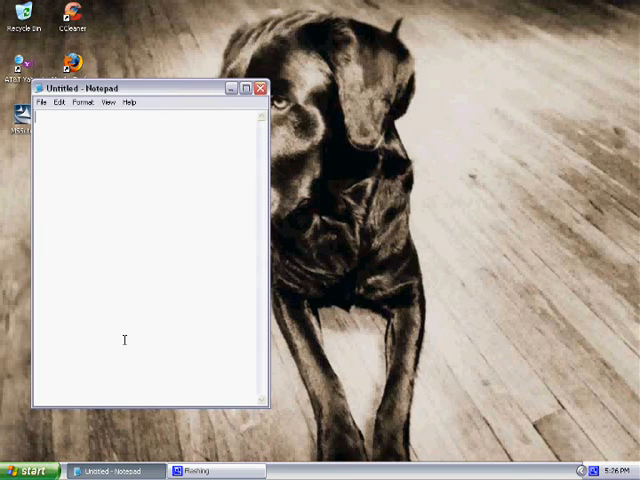
Type the intro: a simple tutorial on a shutdown program to send friends as a prank.
text(Hello gu)
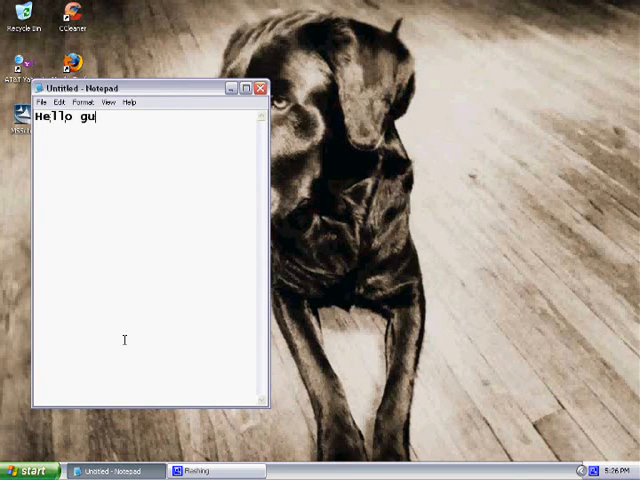
text(ys this is jus)
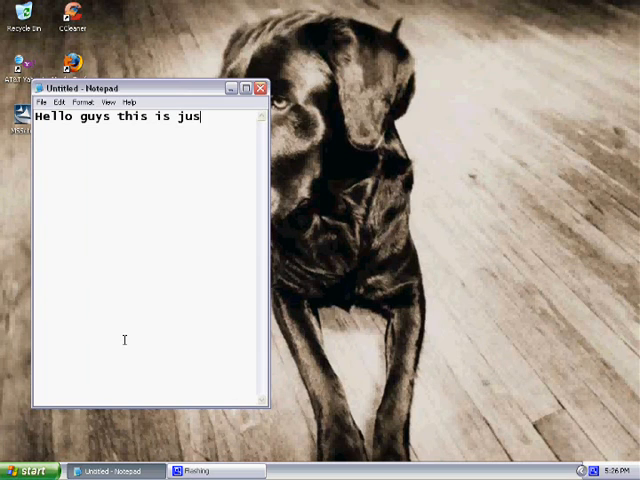
text(t a sim)
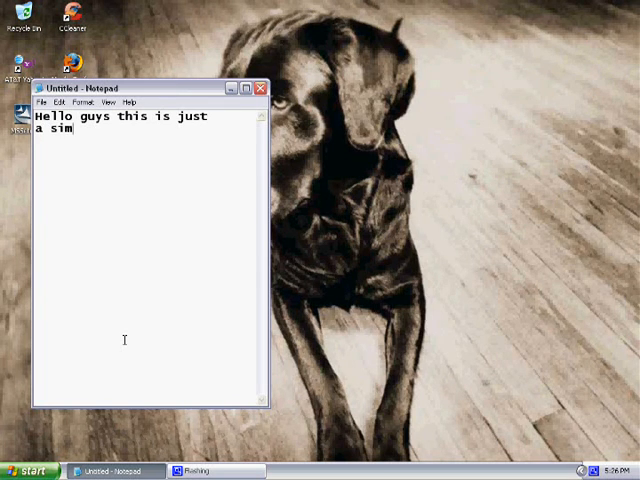
text(ple tut on)
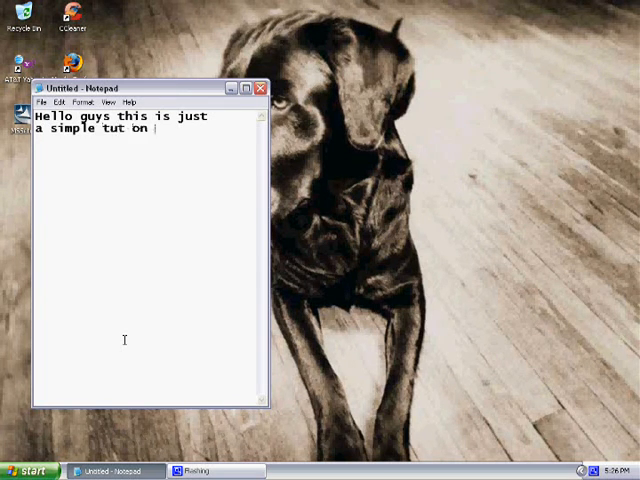
text(how to make a s)
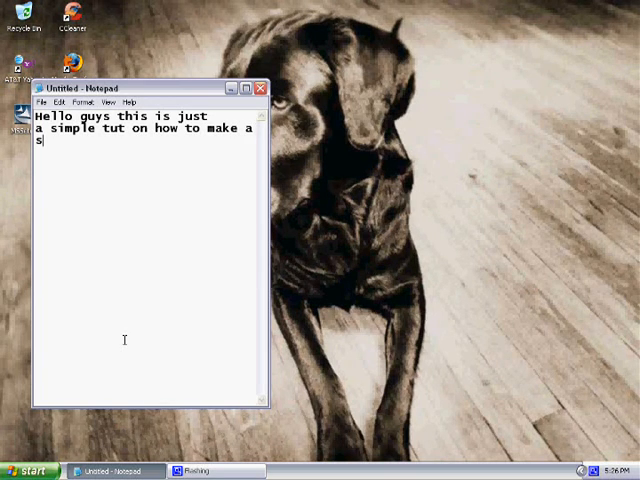
text(hutdown program  that you ca)
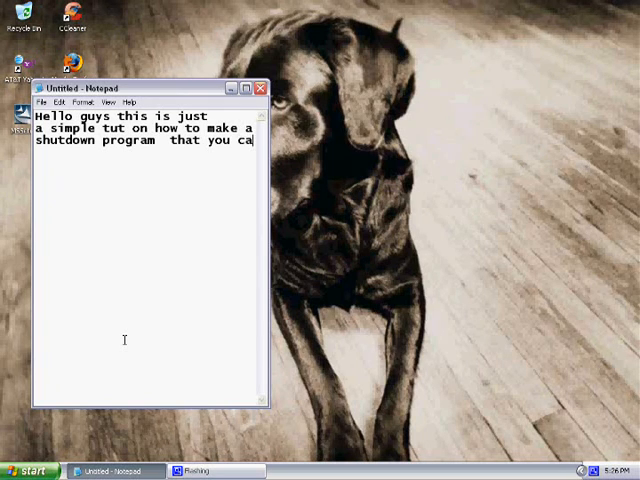
text(n send  you)
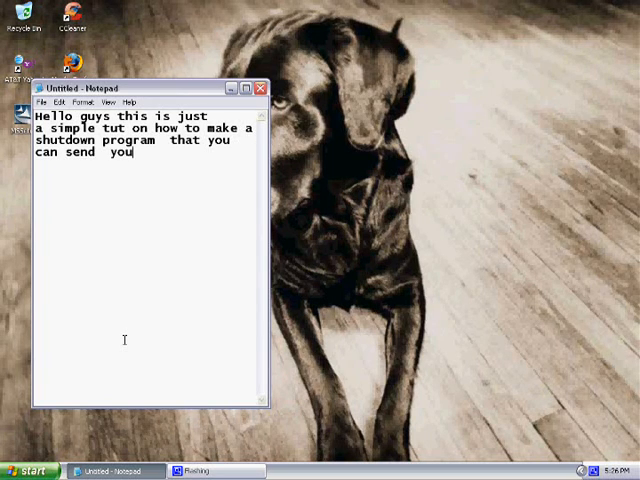
text(to yo)
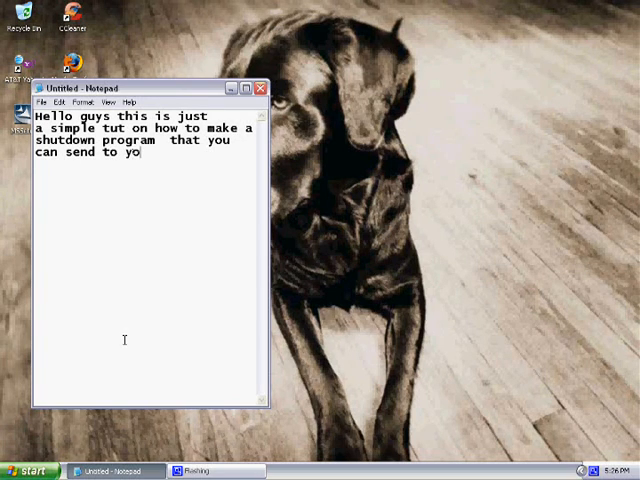
text(ur friends a)
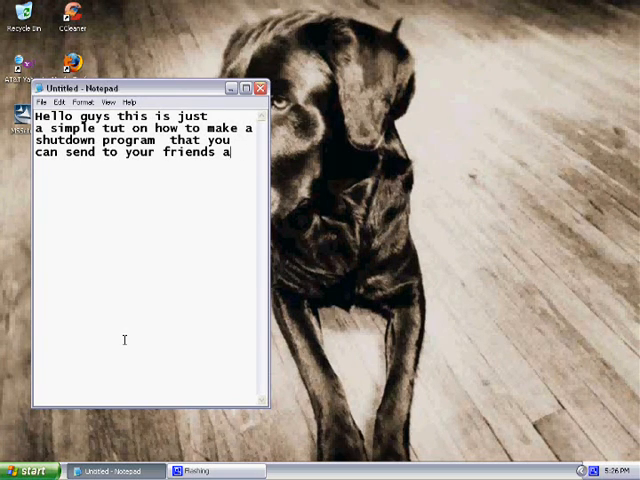
text(s a pra)
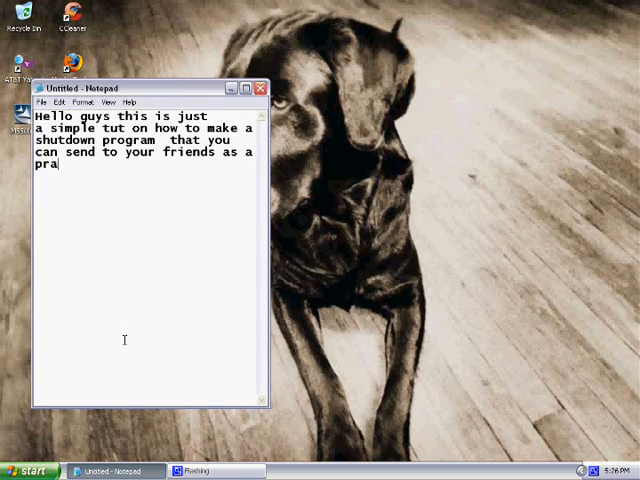
text(nk)
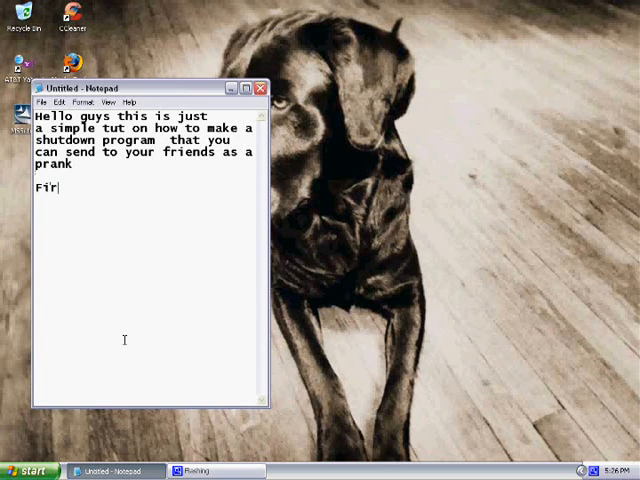
Add the first step: right-click your desktop --> new --> shortcut.
text(st right c)
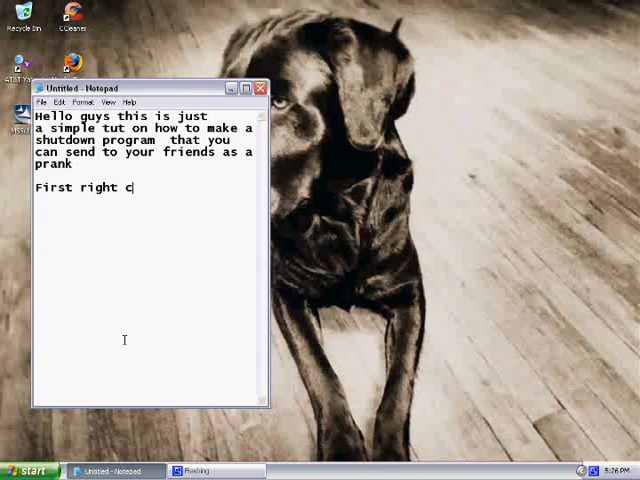
text(lick your)
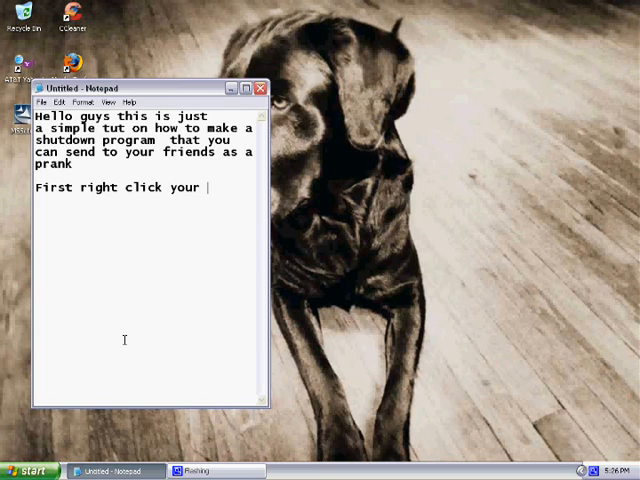
text(desktop)
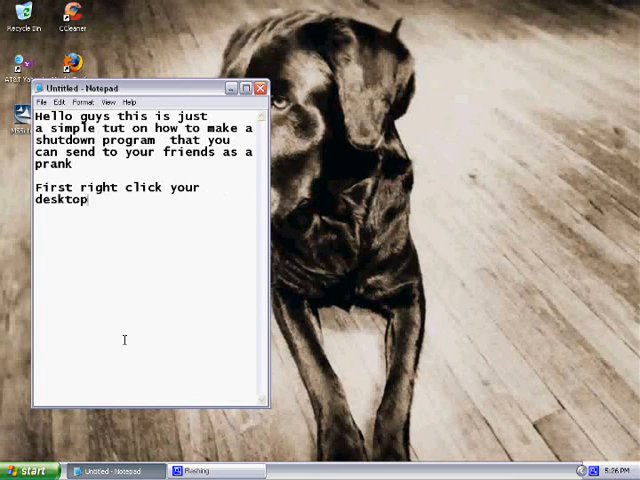
text(-->new)
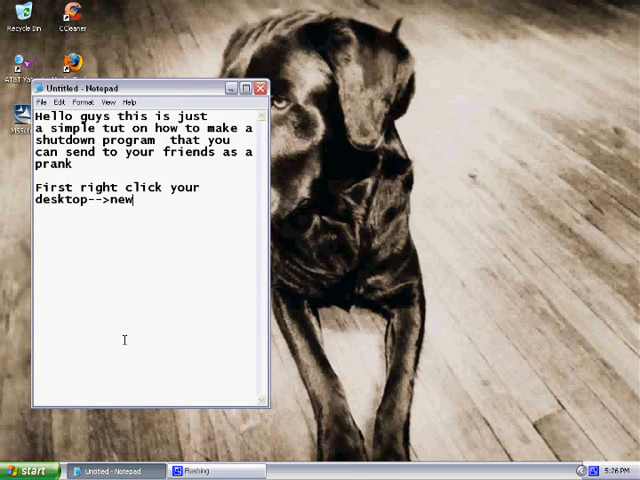
text(-->shutcut)
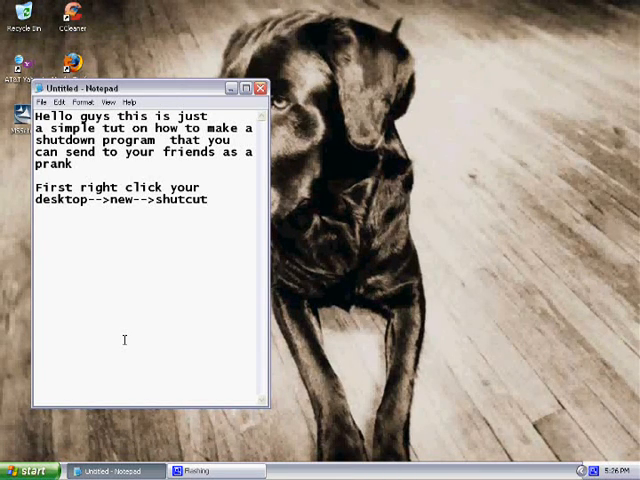
text(short)
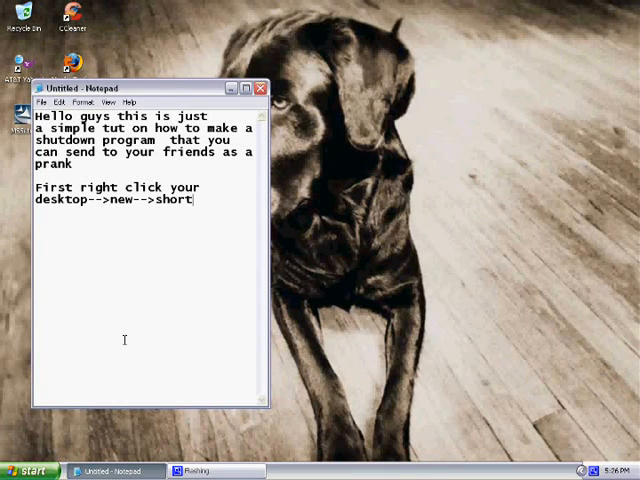
text(cut)
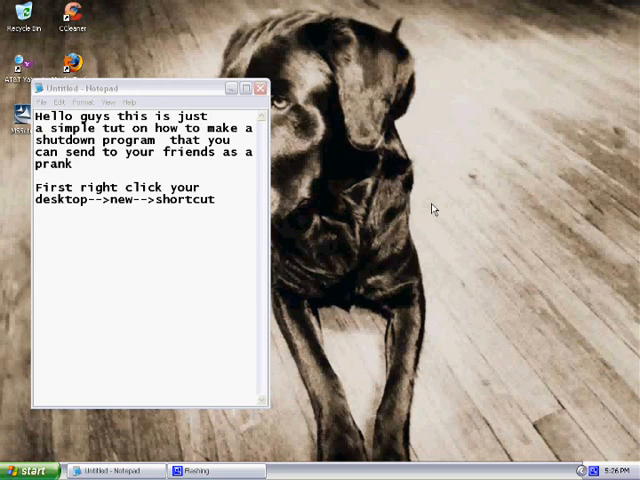
Open the Create Shortcut wizard from the desktop's New > Shortcut menu.
right_click(433, 207)
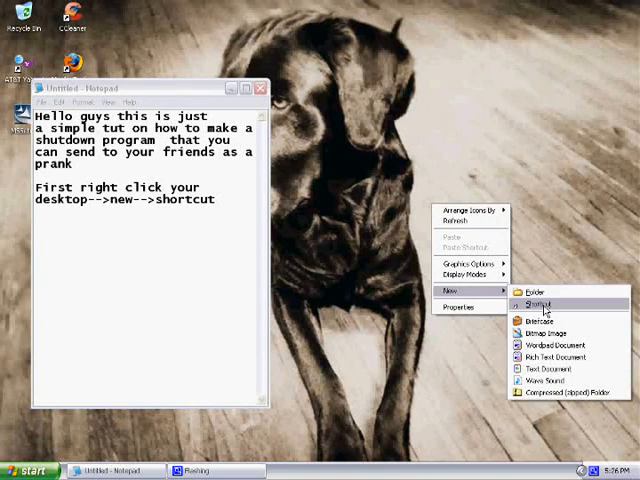
click(540, 304)
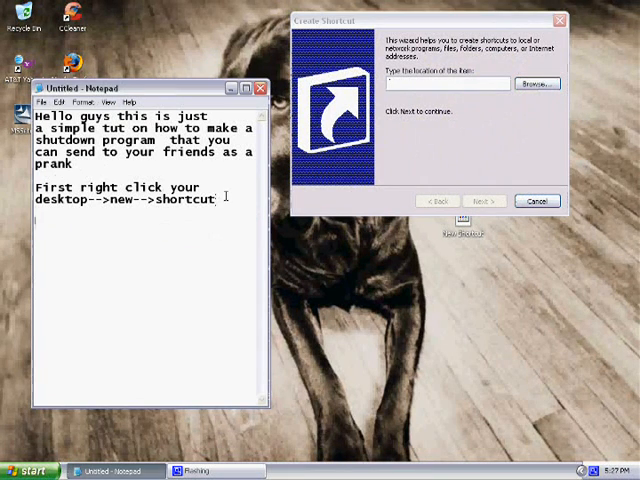
Type that a pop-up appears asking you to locate the item you want.
text(Once you ha)
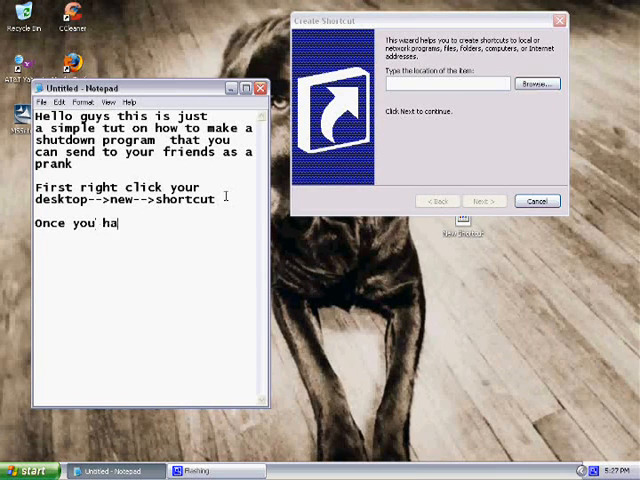
text(ve done that a)
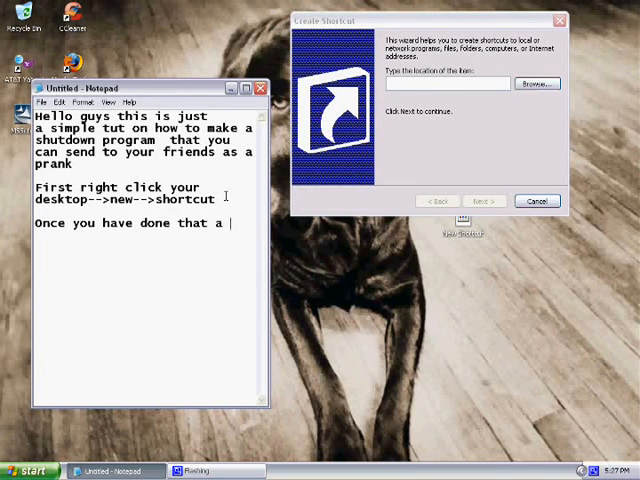
text(pop)
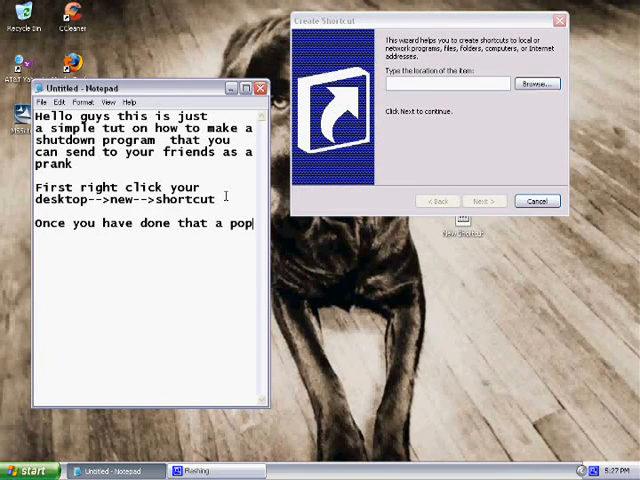
text(up has s)
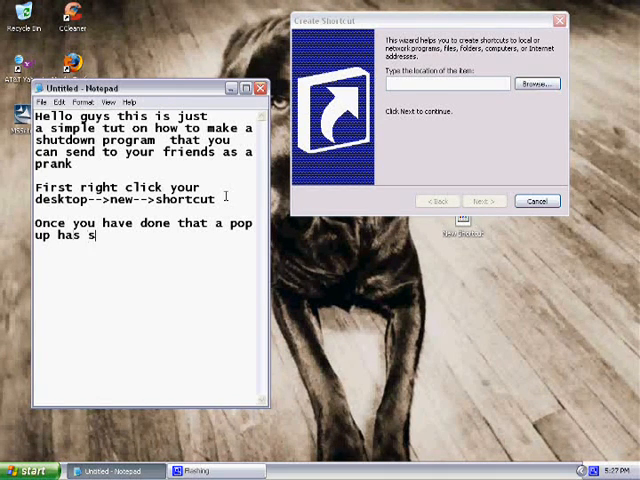
text(hown up)
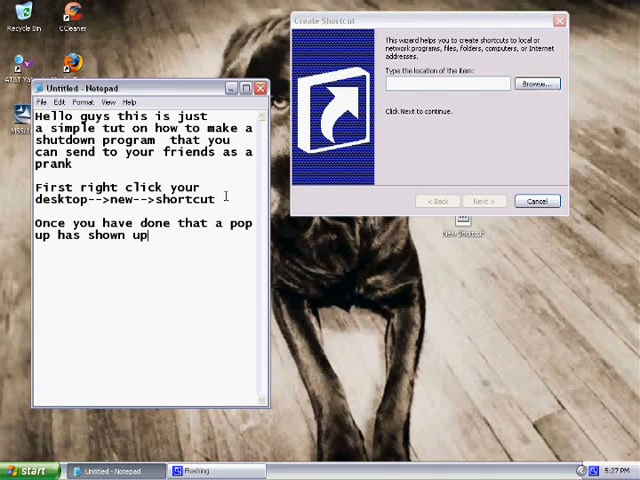
text(asking you)
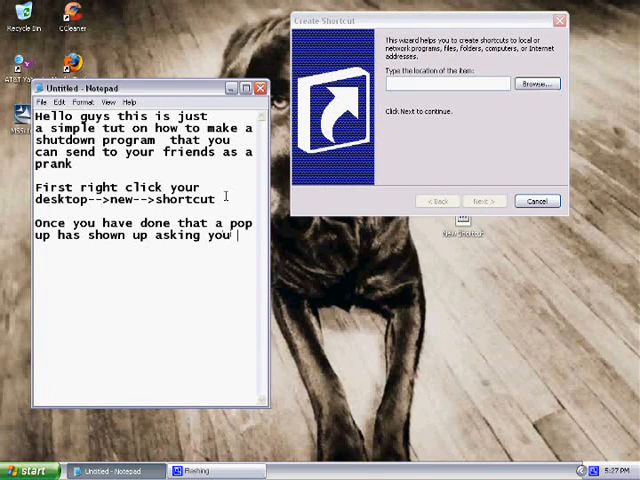
text(to)
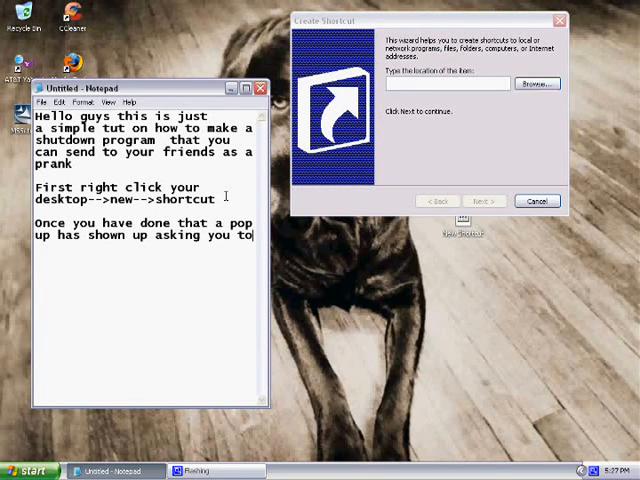
text(locate the)
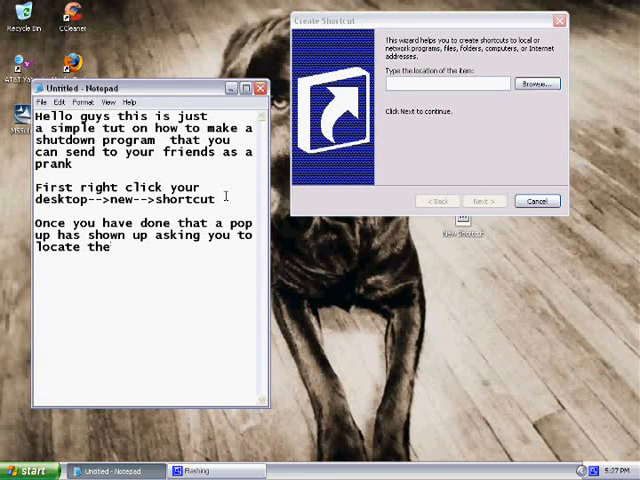
text(item that)
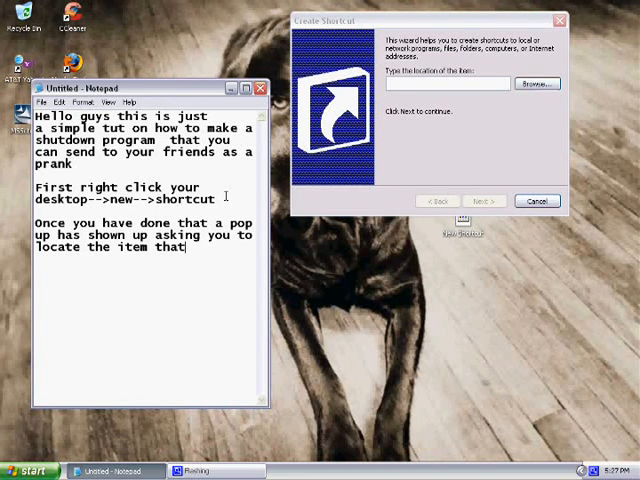
text(you want)
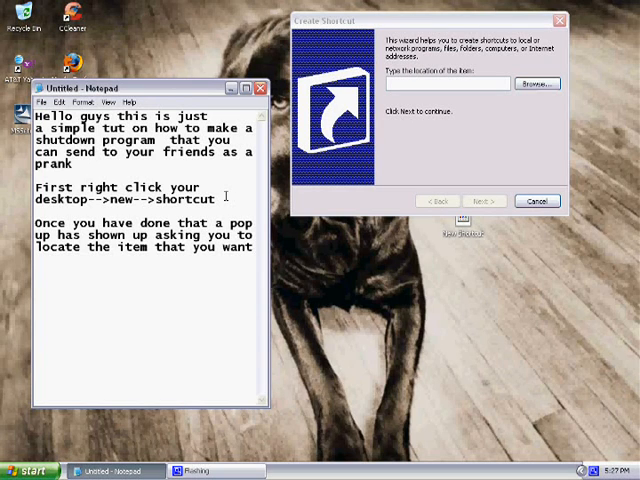
Add that this is a new item/icon, so type these words and letters in.
text(but this is a)
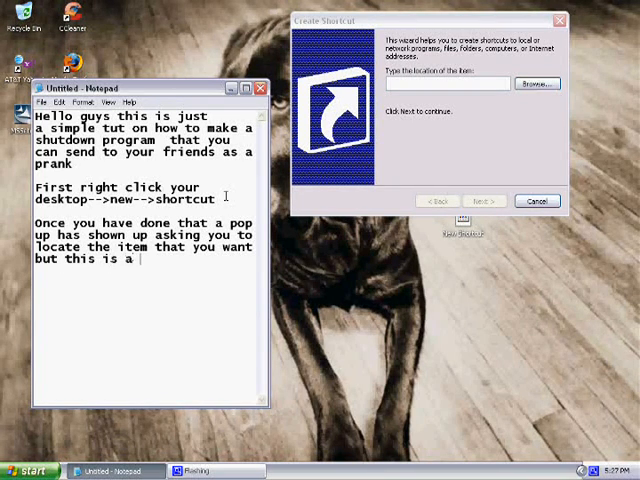
text(new i)
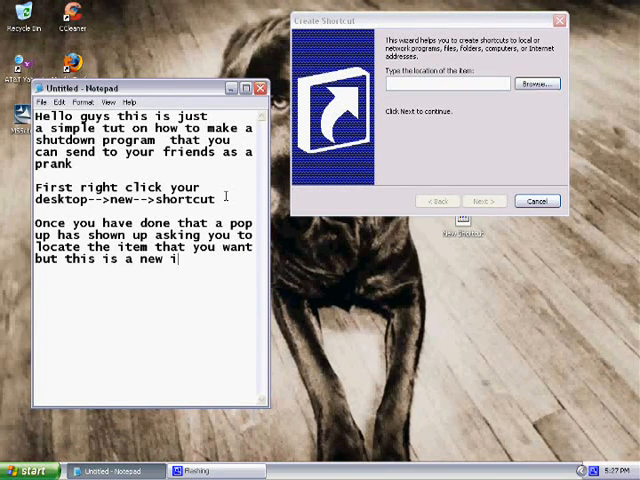
text(tem/icon)
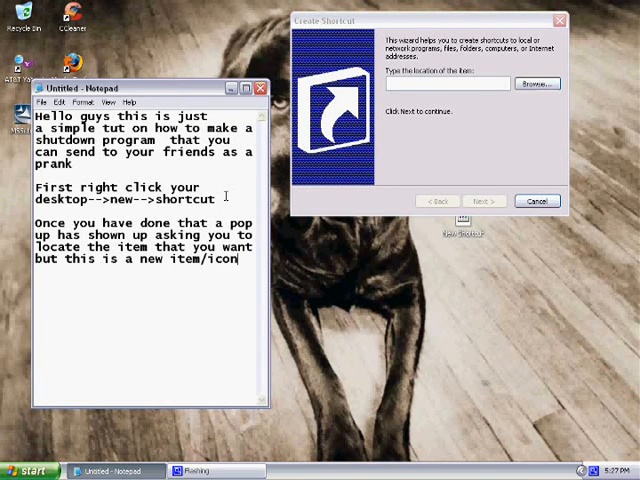
text(so you want to)
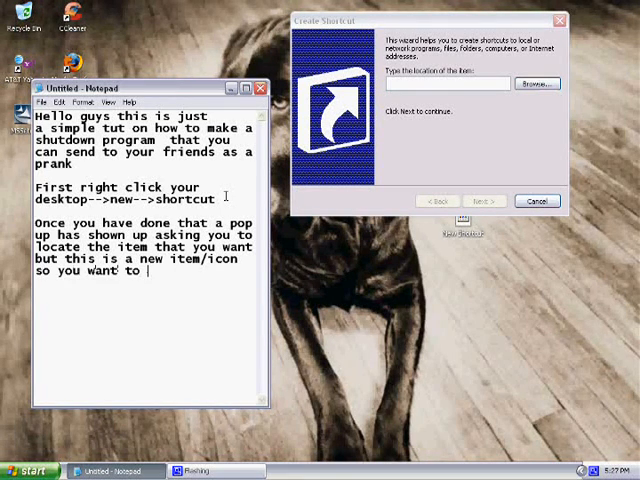
text(type these)
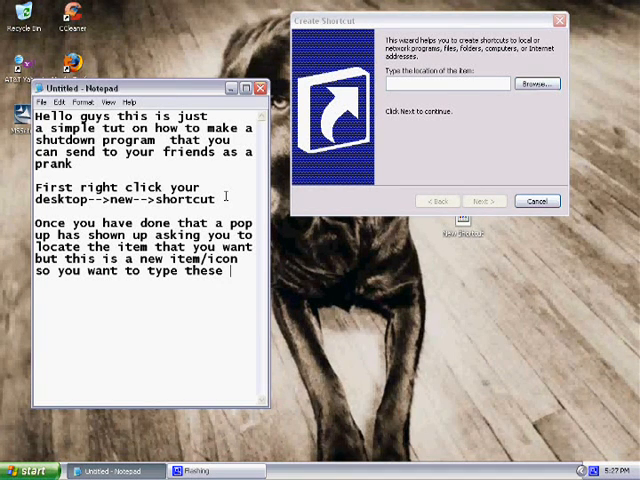
text(words and lette)
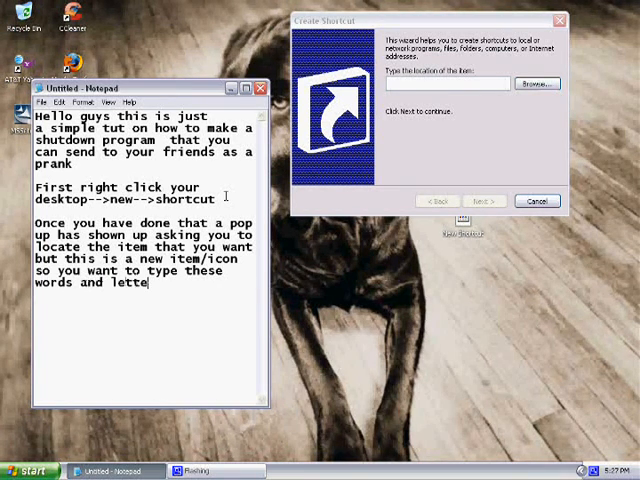
text(tts in)
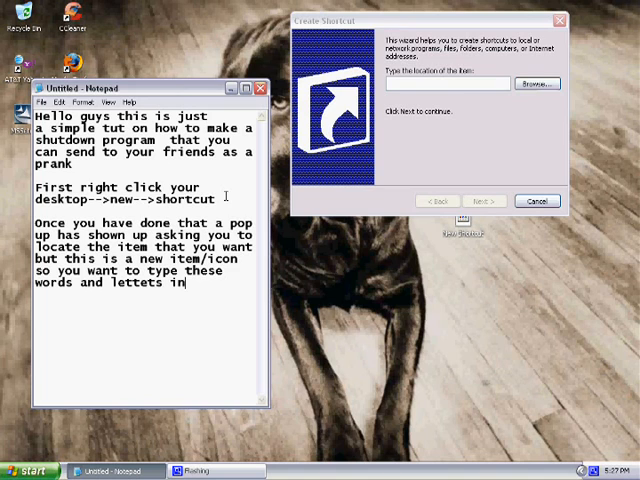
key(BackSpace)
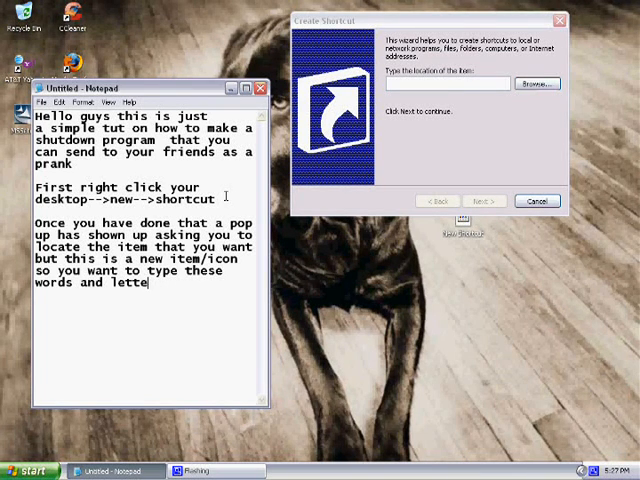
text(rs in.)
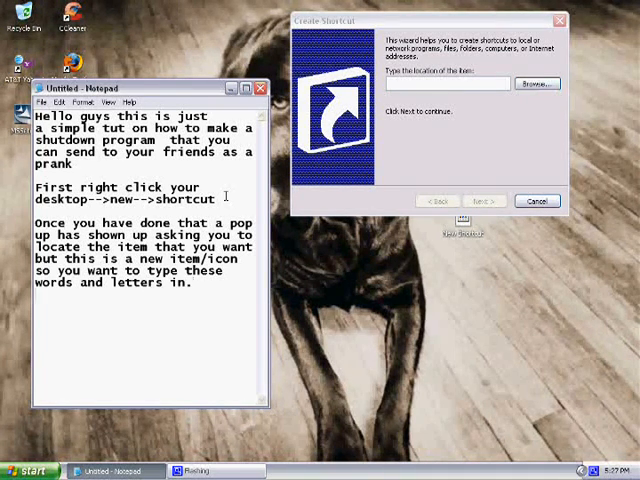
Type the command shutdown -s -t 1000 -c "This is a shutdown virus".
text(shut)
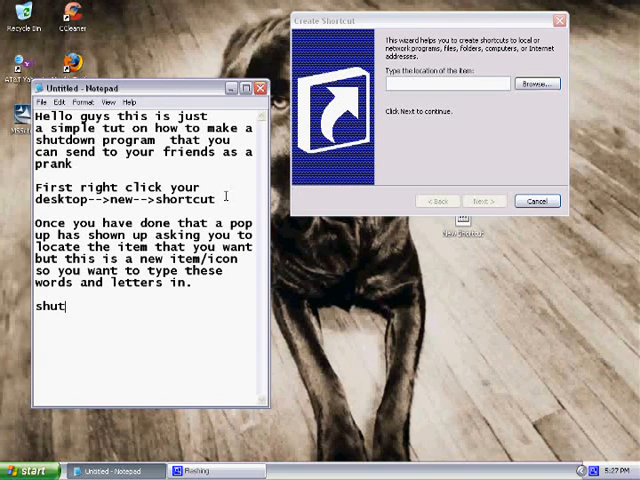
text(down)
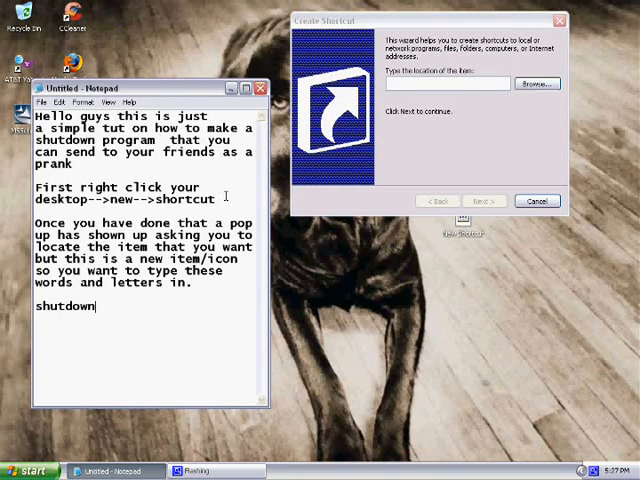
text(-s)
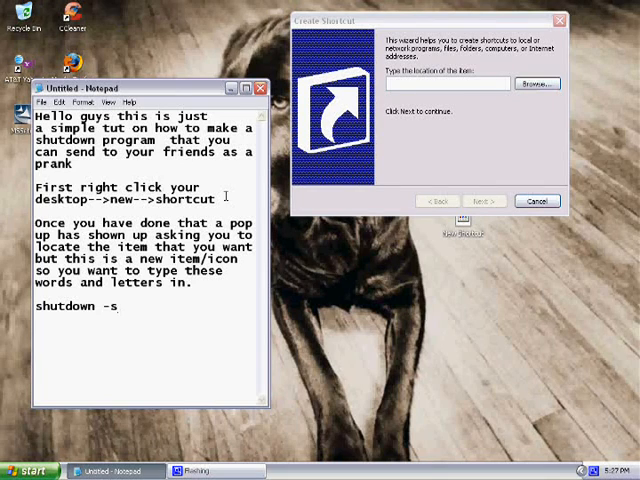
text(-t 100)
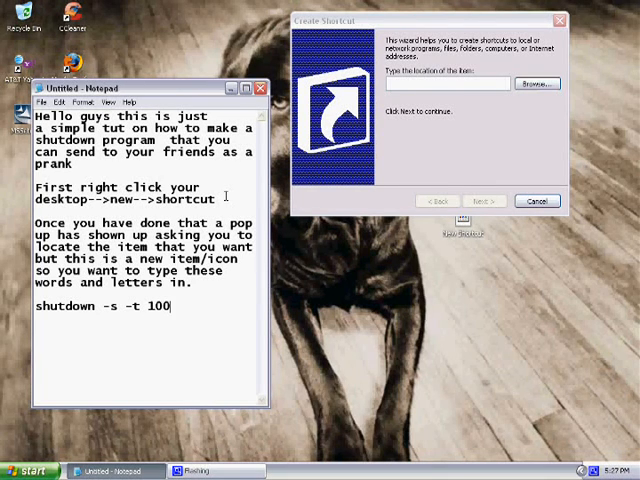
text(0)
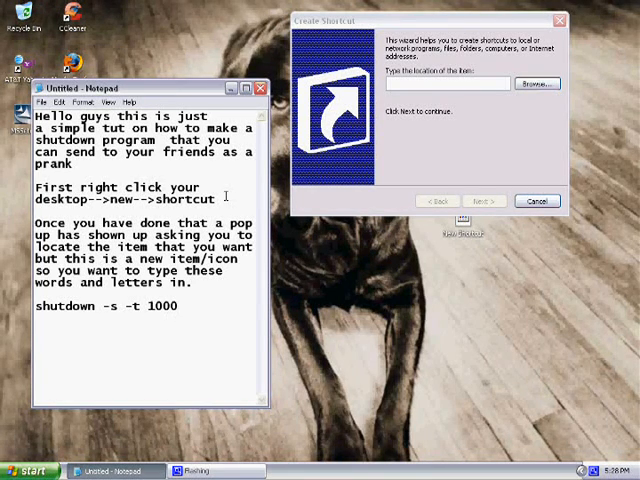
text(-c)
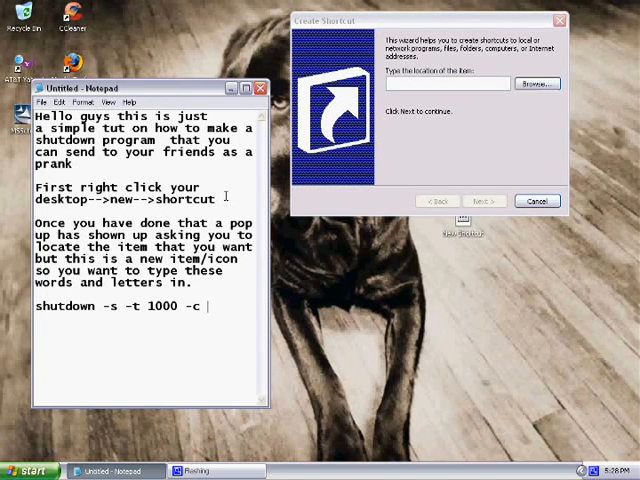
text("This is a shutd)
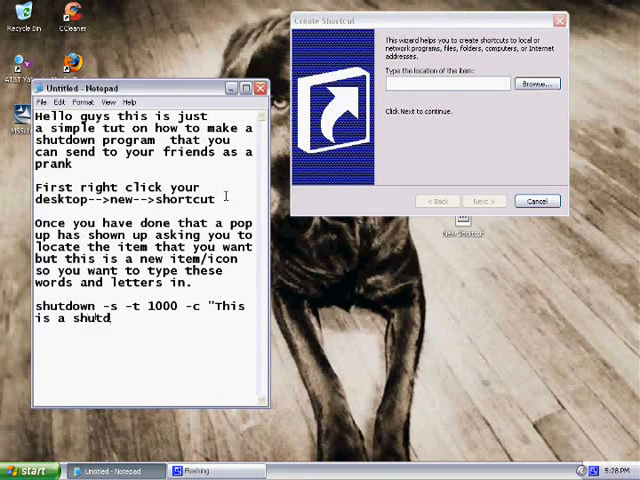
text(own virus)
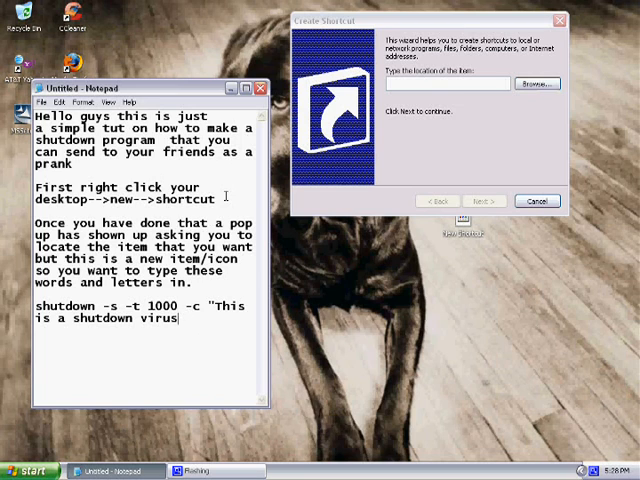
text(")
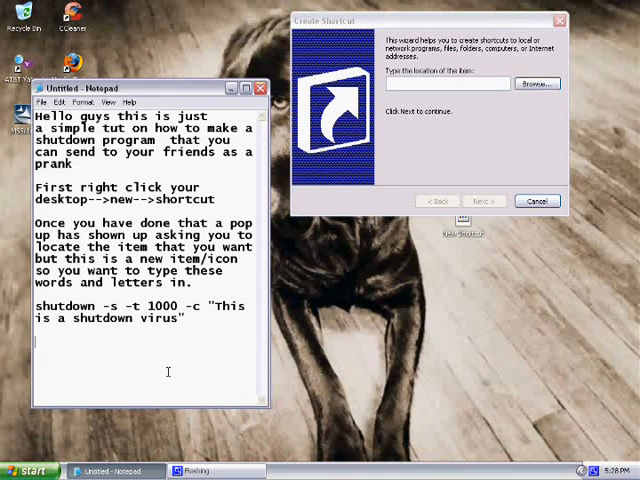
Add the note "Exactly like that into the typing box.".
text(Exactly)
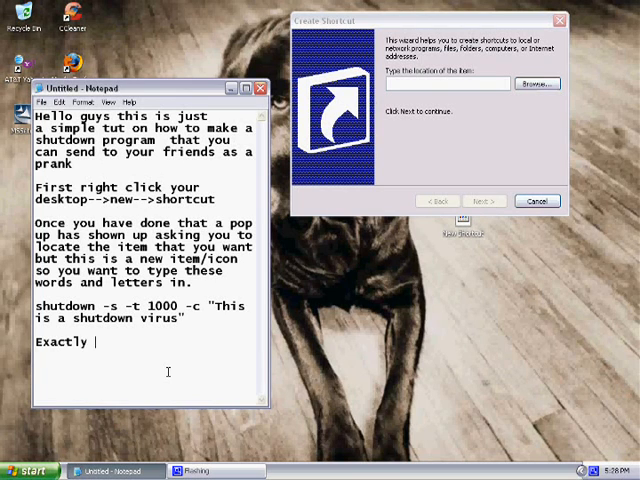
text(like that into the typ)
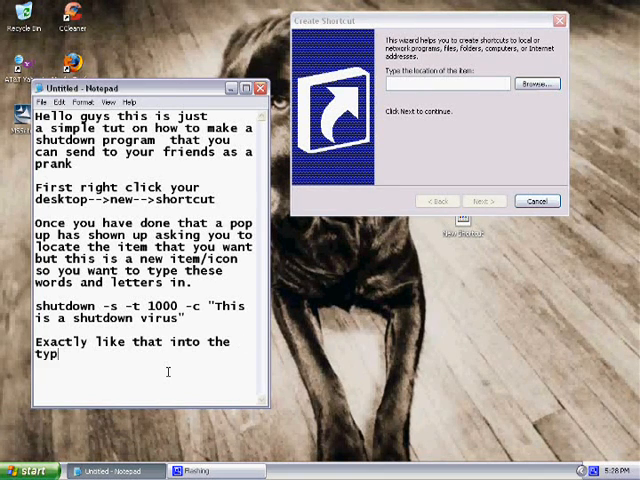
text(ing box.)
click(448, 83)
text(shutdown )
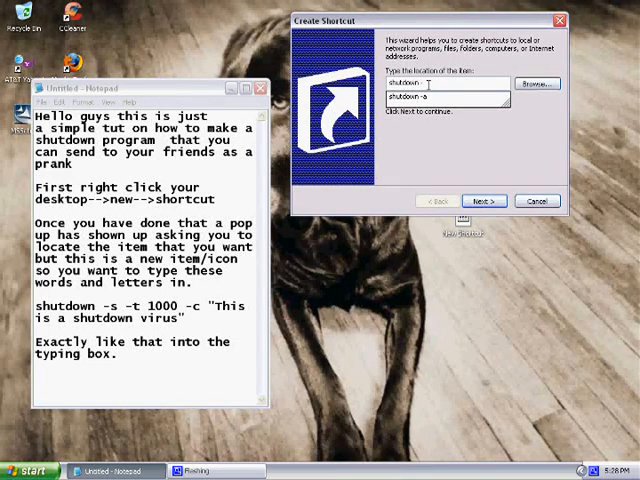
Enter the shutdown command with -t and -c switches as the location and advance.
text(-t 1000)
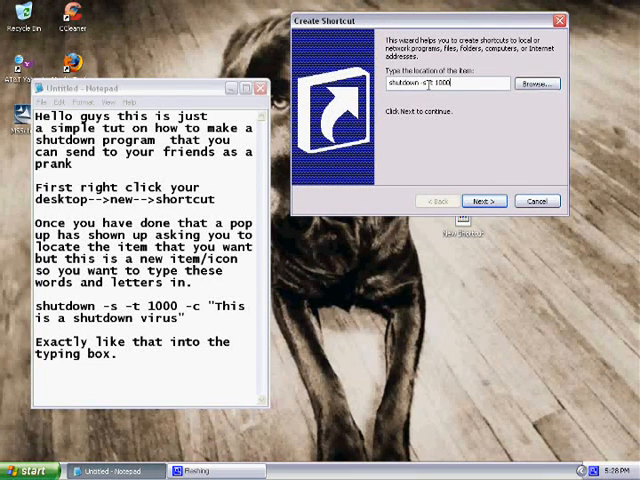
text(c "This is a shutdown virus)
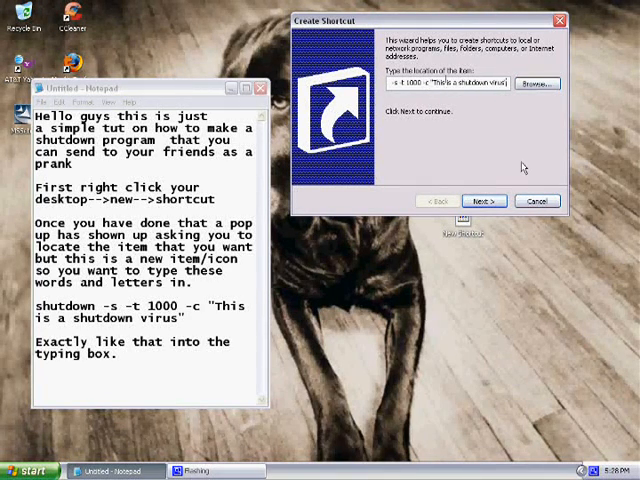
click(484, 200)
text(Click next and)
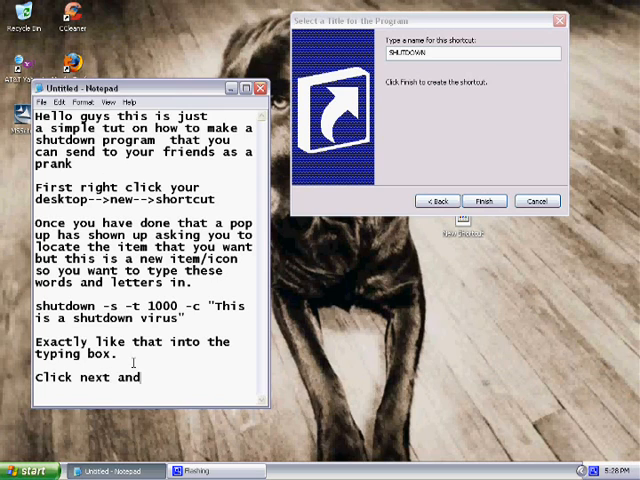
Type that another message asks to name the file, suggesting an addicting Internet Explorer.
text(ano)
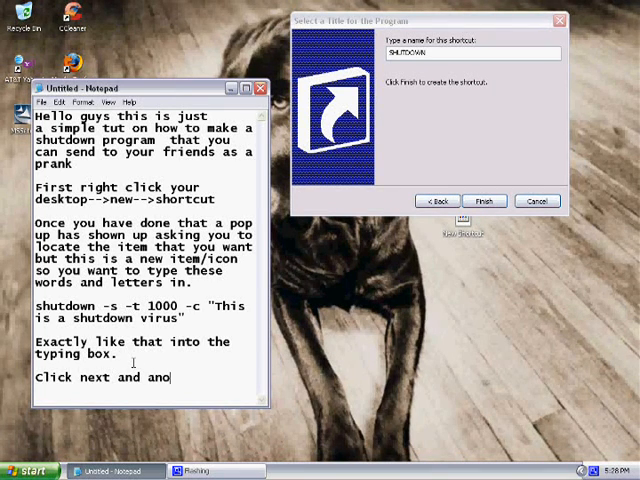
text(ther message will show up telling you to n)
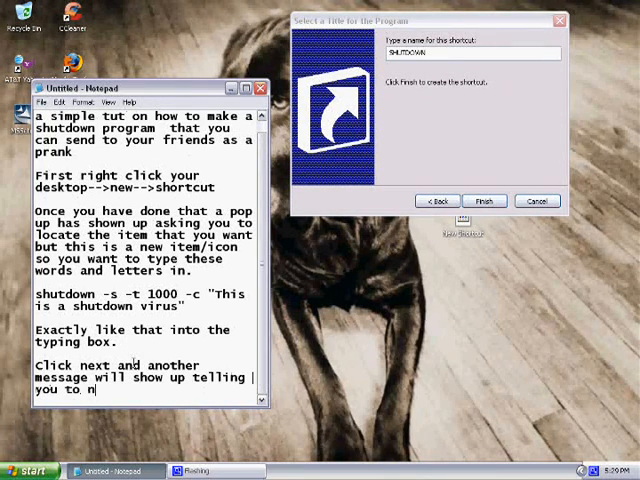
text(ame the file. Just to make this file look)
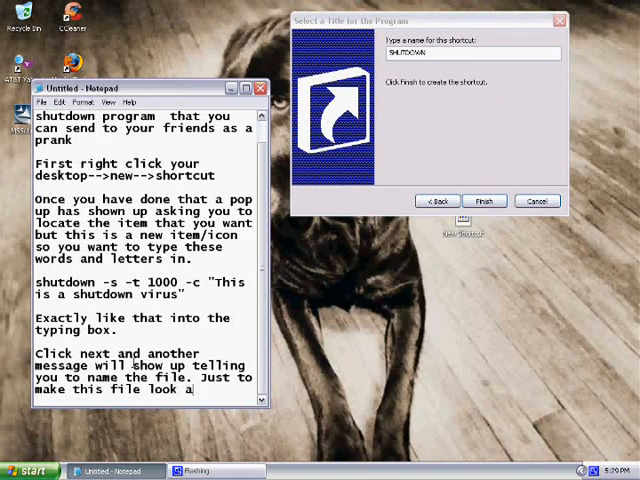
text(addicting to click on you want to name it)
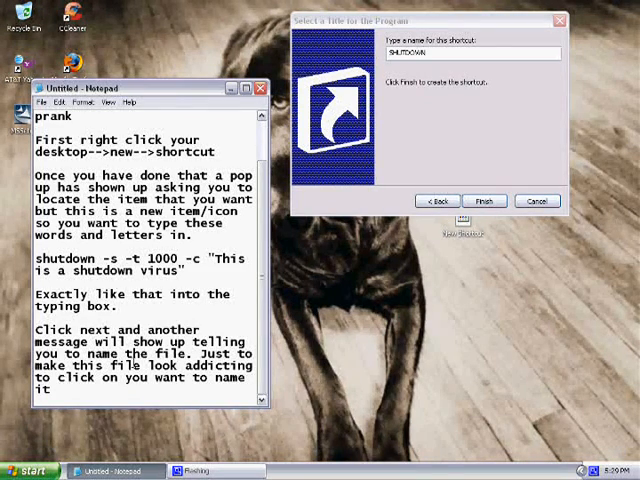
text(Internet)
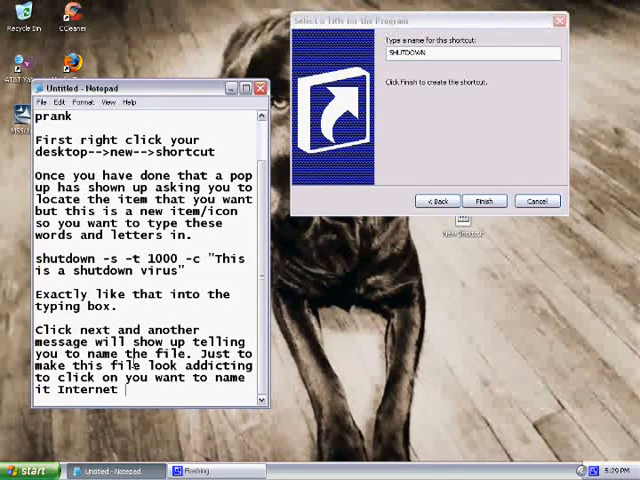
text(Explo)
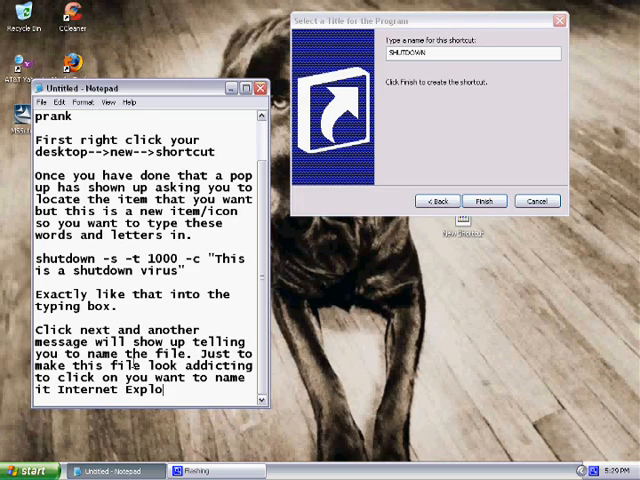
text(rer.)
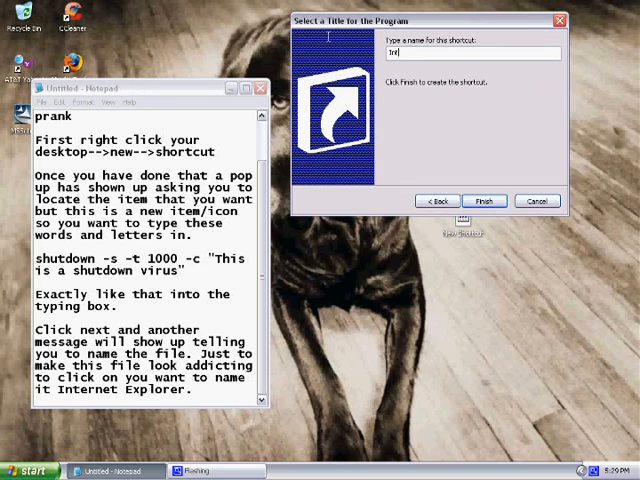
Name the shortcut 'Internet Explorer' and finish the wizard.
text(Internet Explorer)
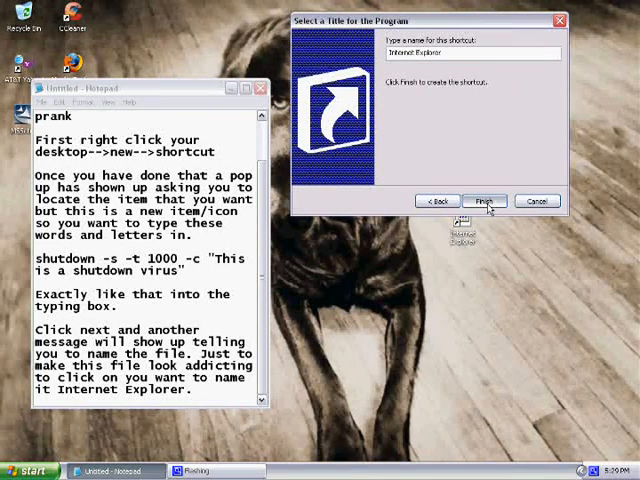
click(485, 201)
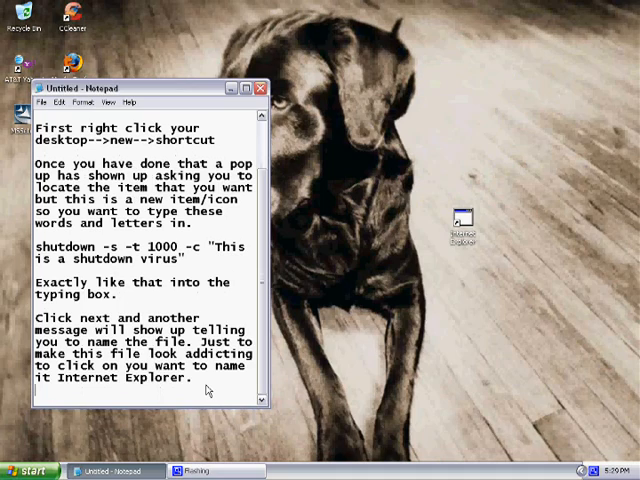
Type that the shutdown shortcut is now on your desktop, leading into changing its icon.
text(Now you)
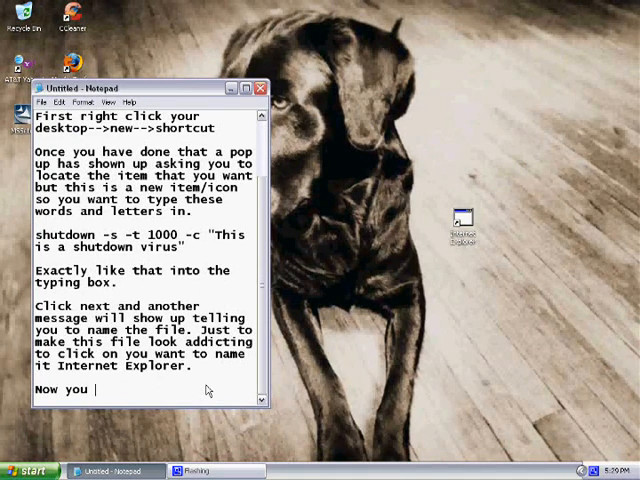
text(have the shutdown icon on)
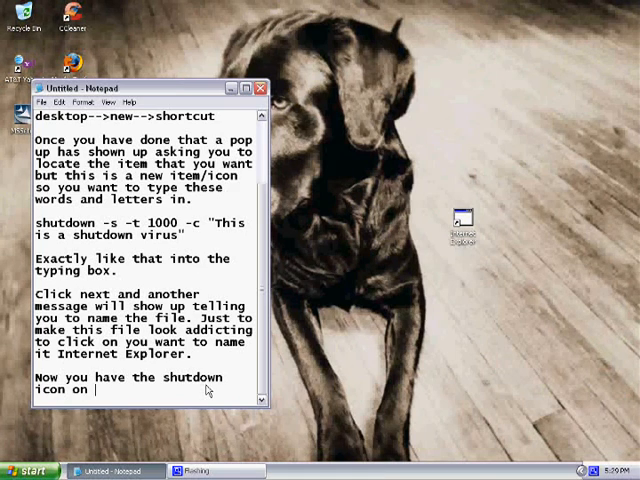
text(your desktop. Now you wan)
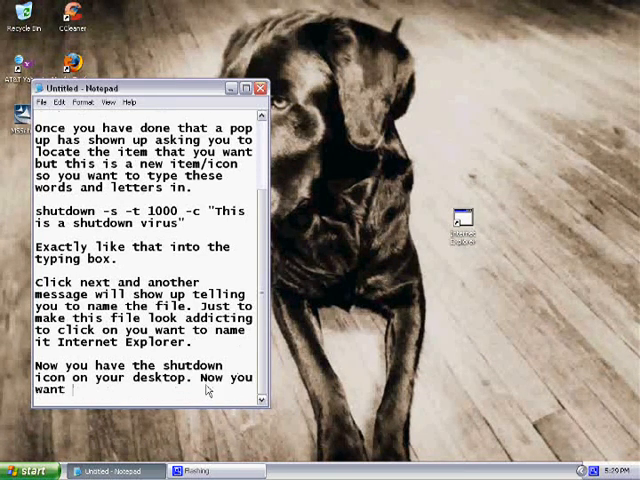
text(to change the icon of this.)
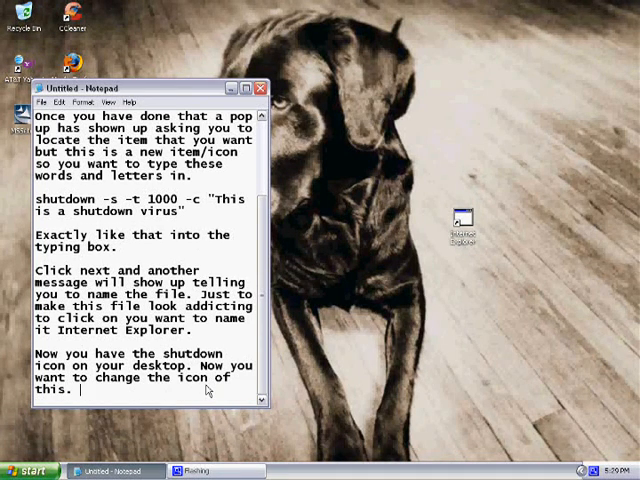
Add: right-click the icon, go to Properties, then the Shortcut tab.
text(G)
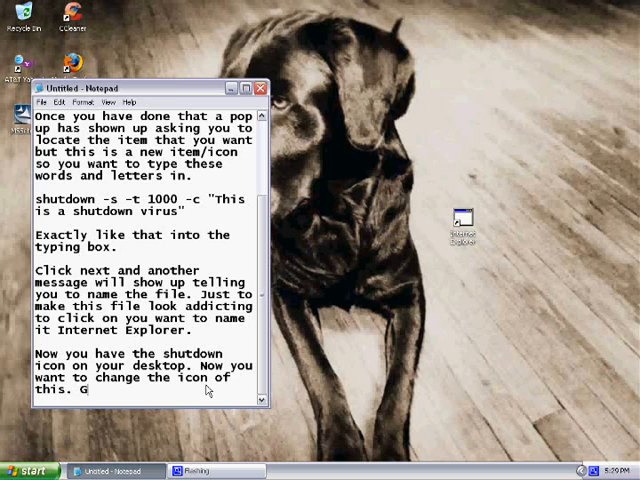
text(Ri)
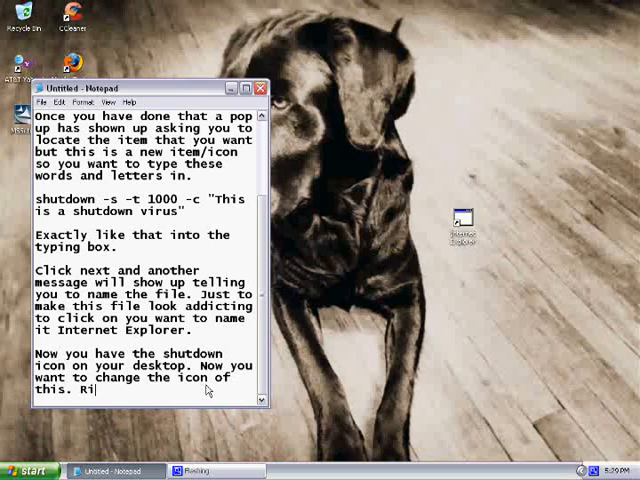
text(ght click on th)
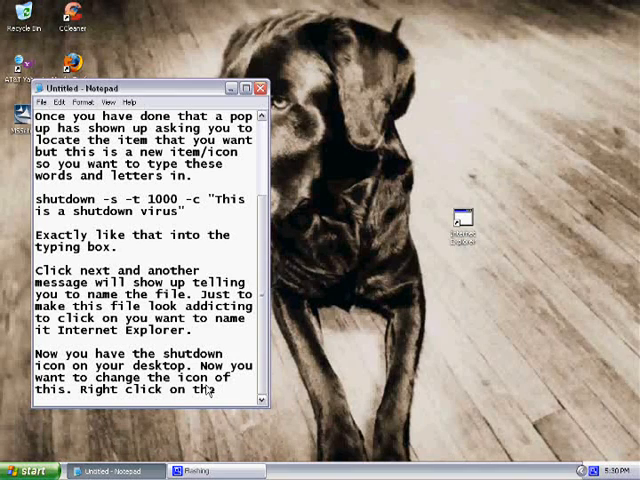
text(icon)
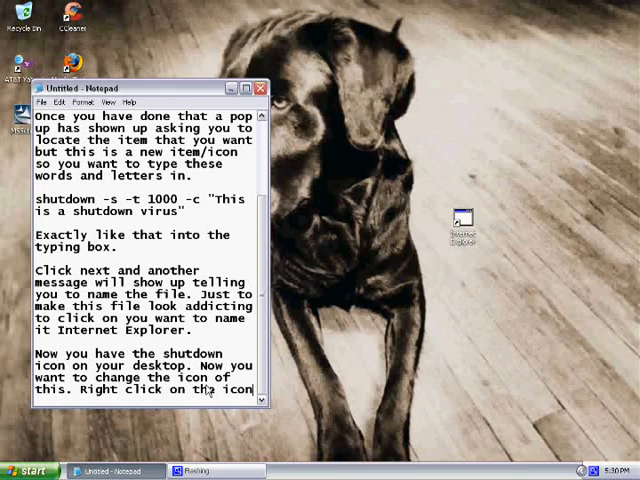
text(and go to)
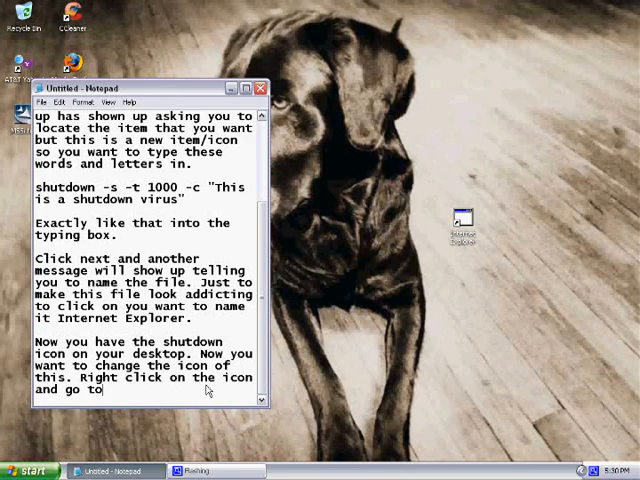
text(proper)
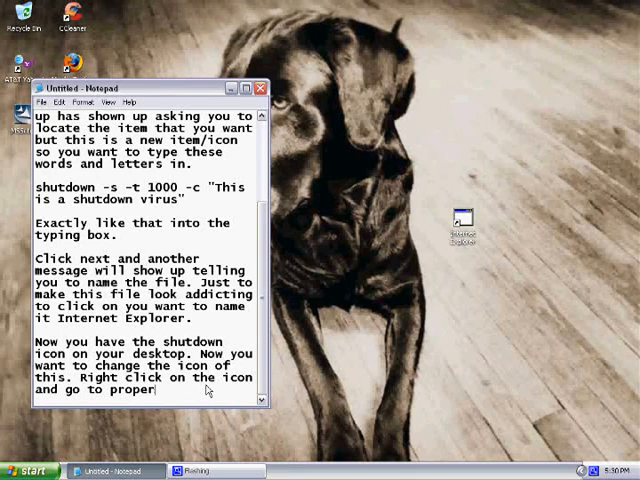
text(ties)
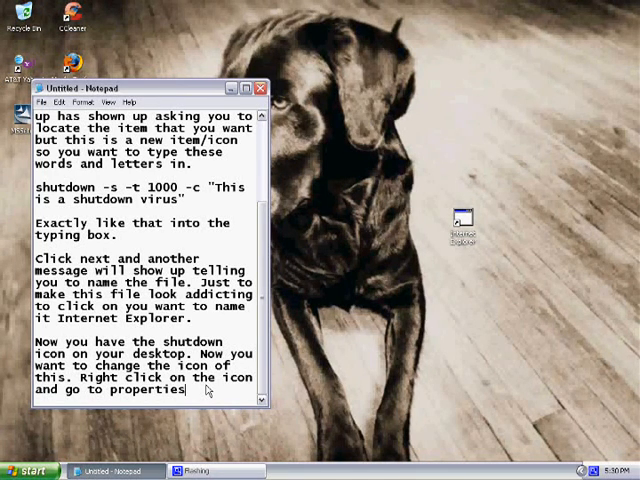
text(then)
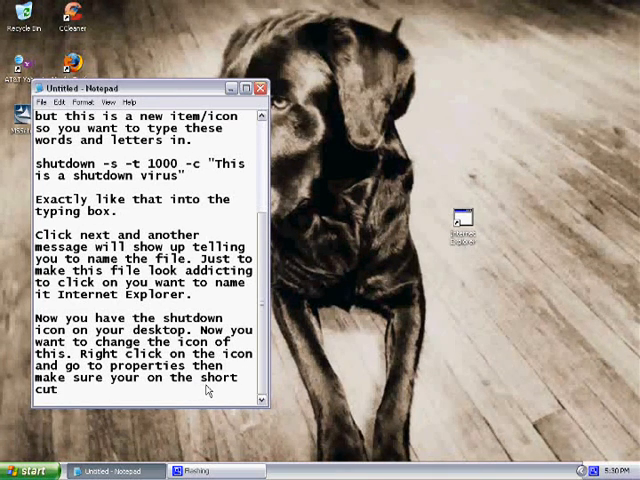
text(tab.)
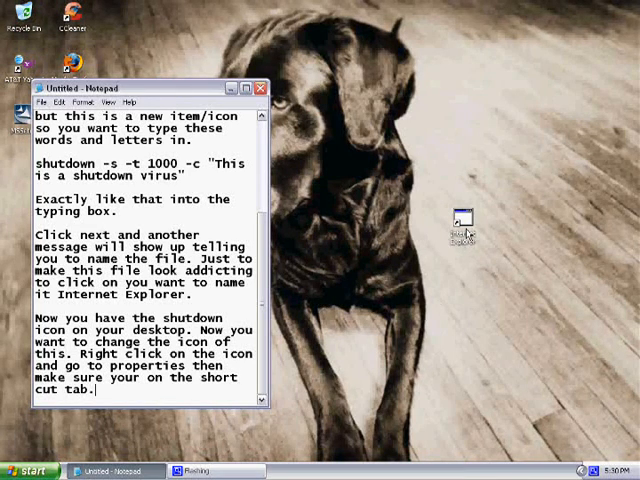
Bring up the Internet Explorer shortcut's context menu to reach its Properties.
right_click(459, 217)
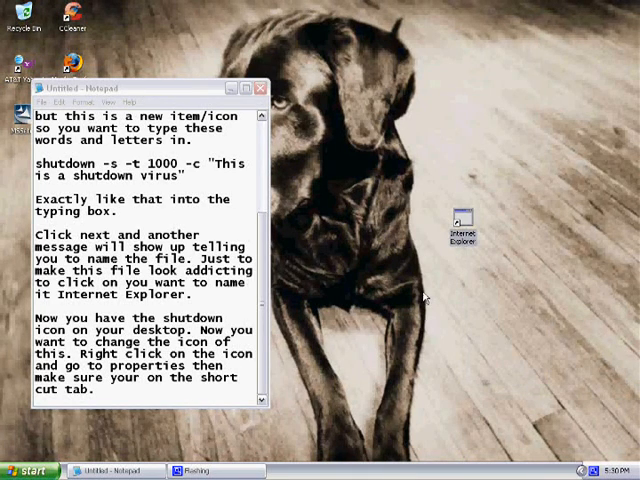
right_click(461, 223)
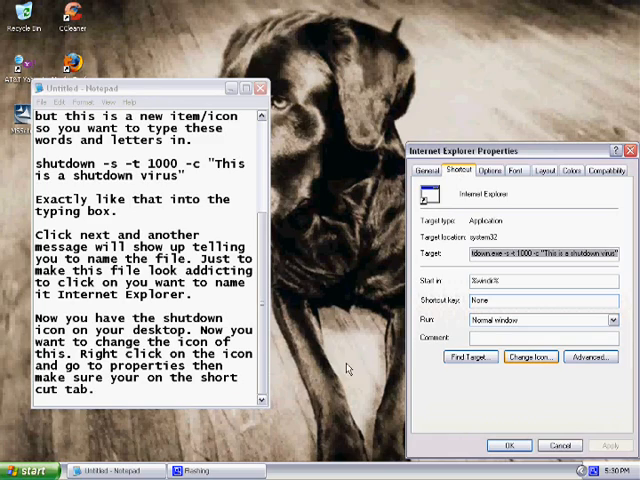
Type that there is a button called Change Icon.
text(Once you are on there)
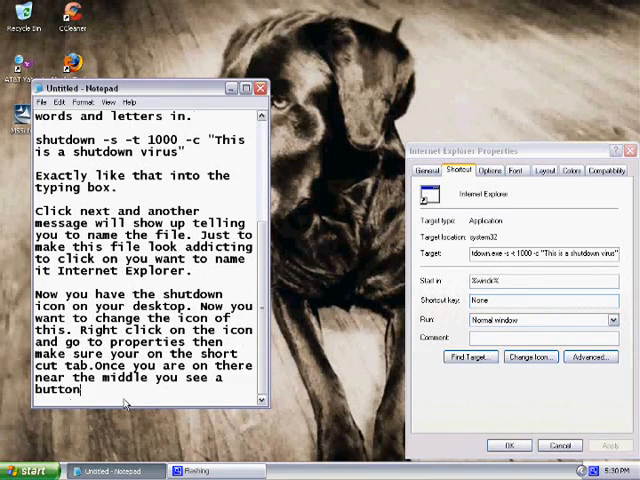
text(called Chna)
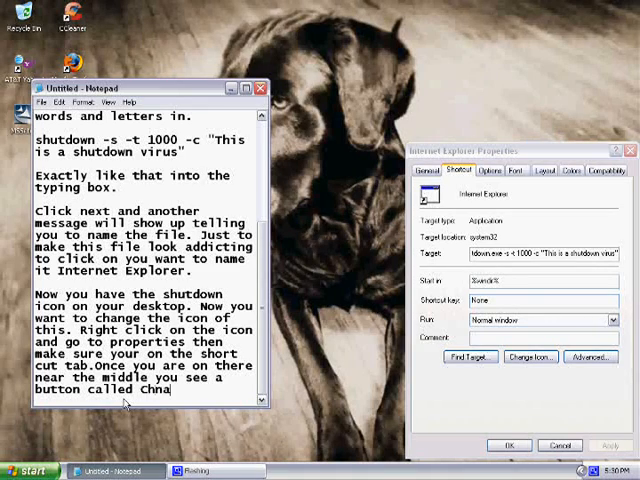
text(Change)
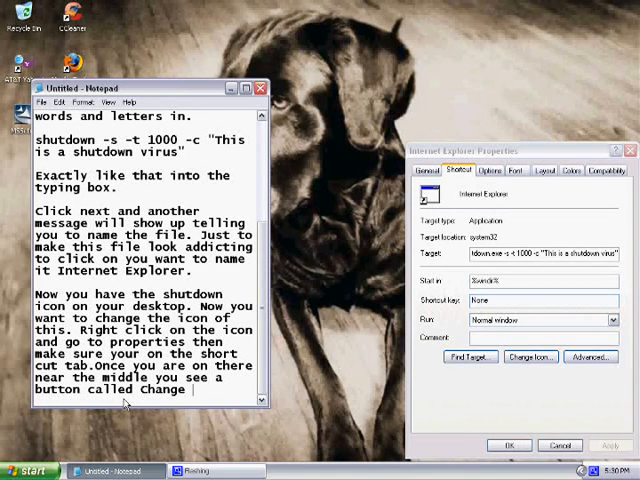
text(icon.)
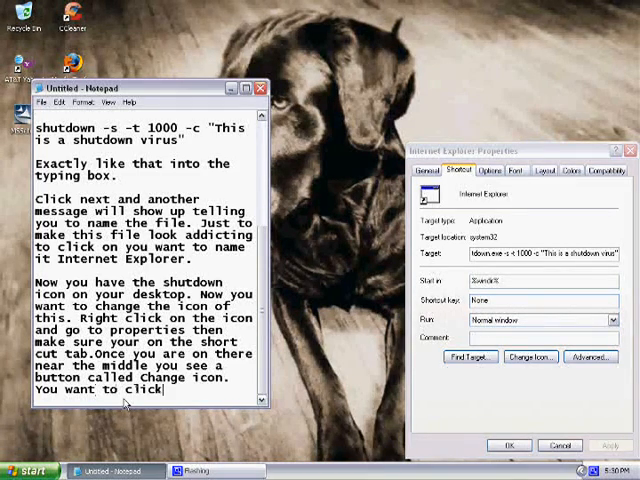
Add 'select the Internet Explorer icon' and dismiss the no-icons warning.
text(on that icon)
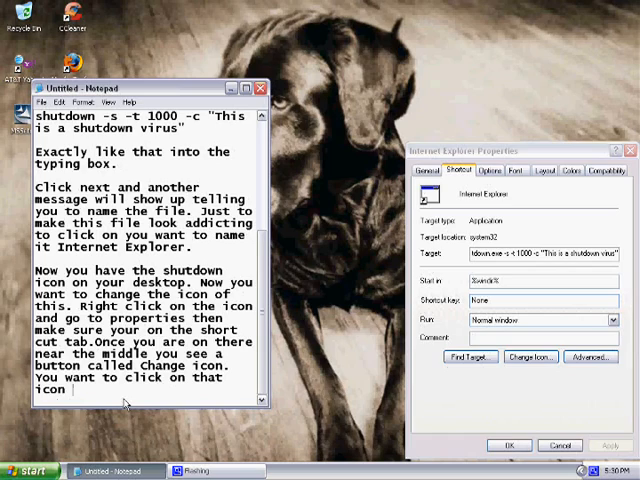
text(and select the)
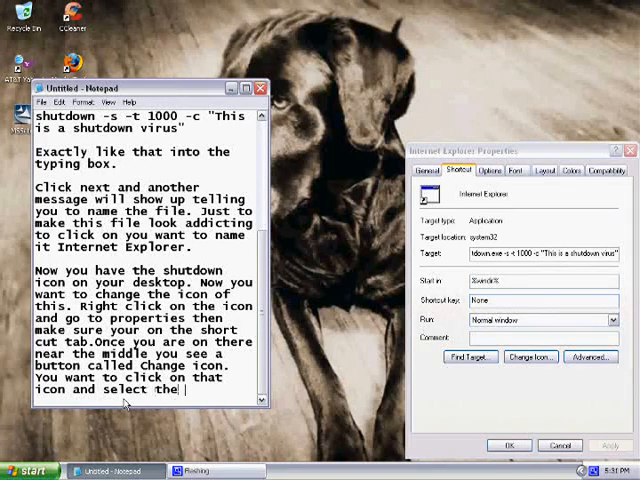
text(Internet Explorer)
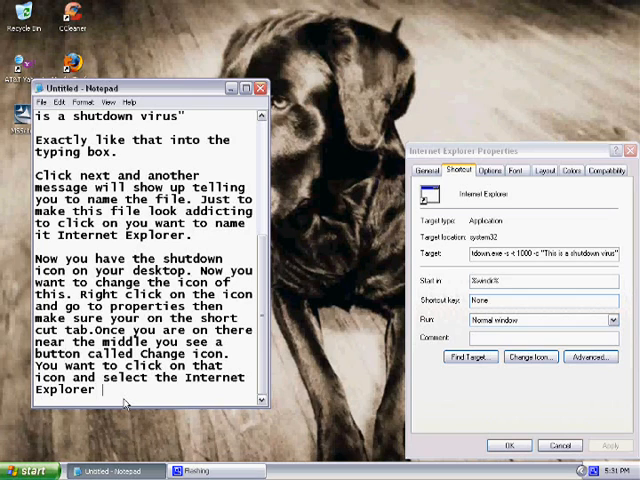
text(Icon.)
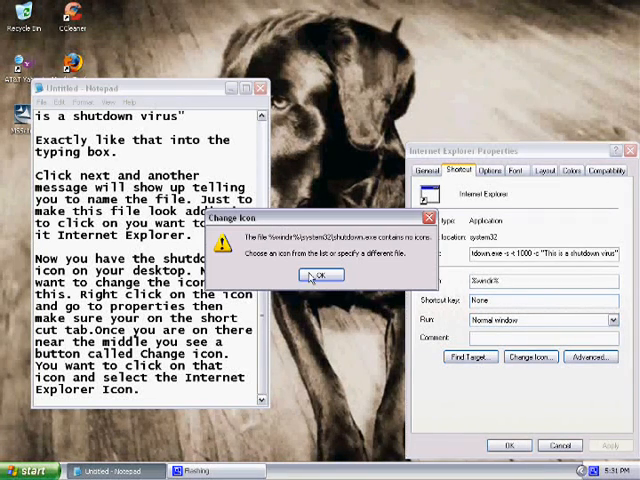
click(320, 276)
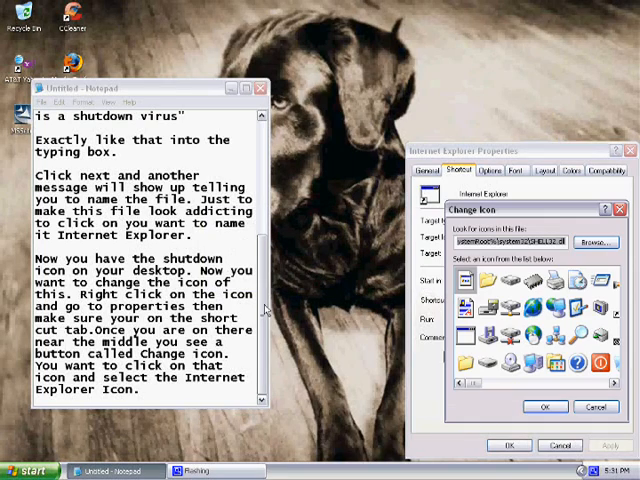